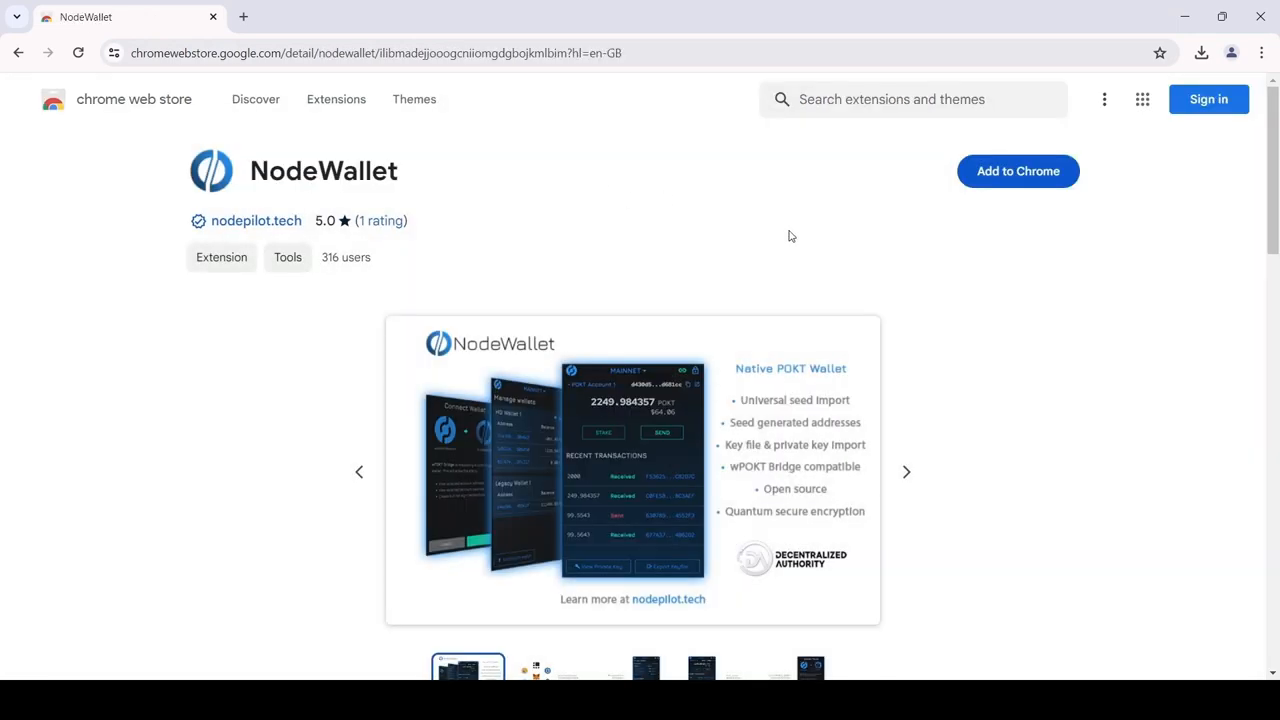
- Add the NodeWallet extension to Chrome and confirm its permissions
left_click(1017, 171)
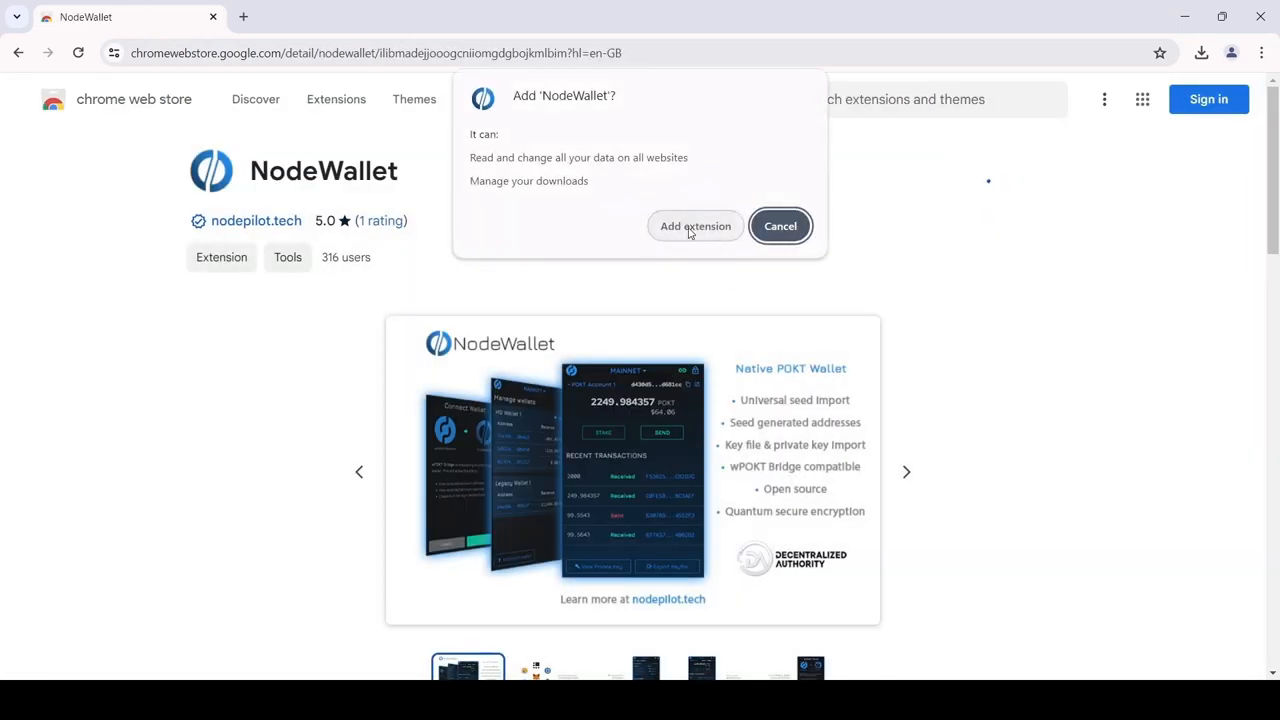
left_click(695, 225)
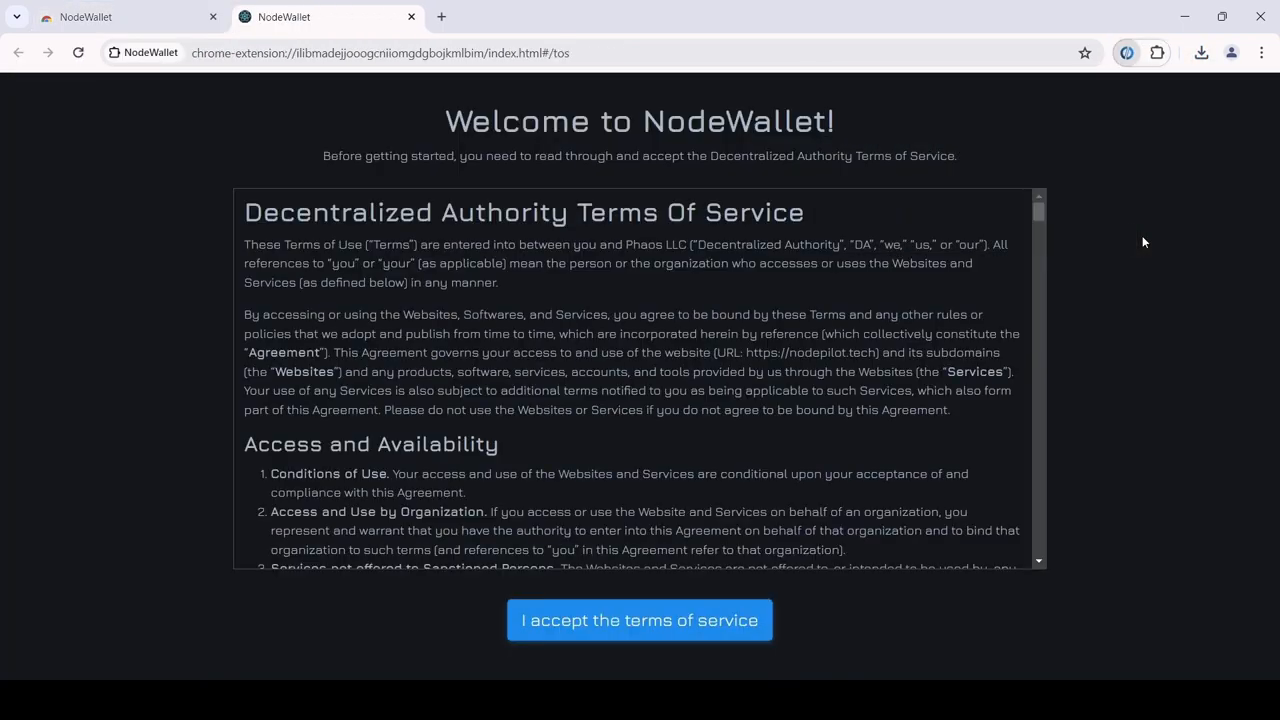
- Accept the terms and register a password-protected account, acknowledging passwords cannot be recovered
left_click(639, 620)
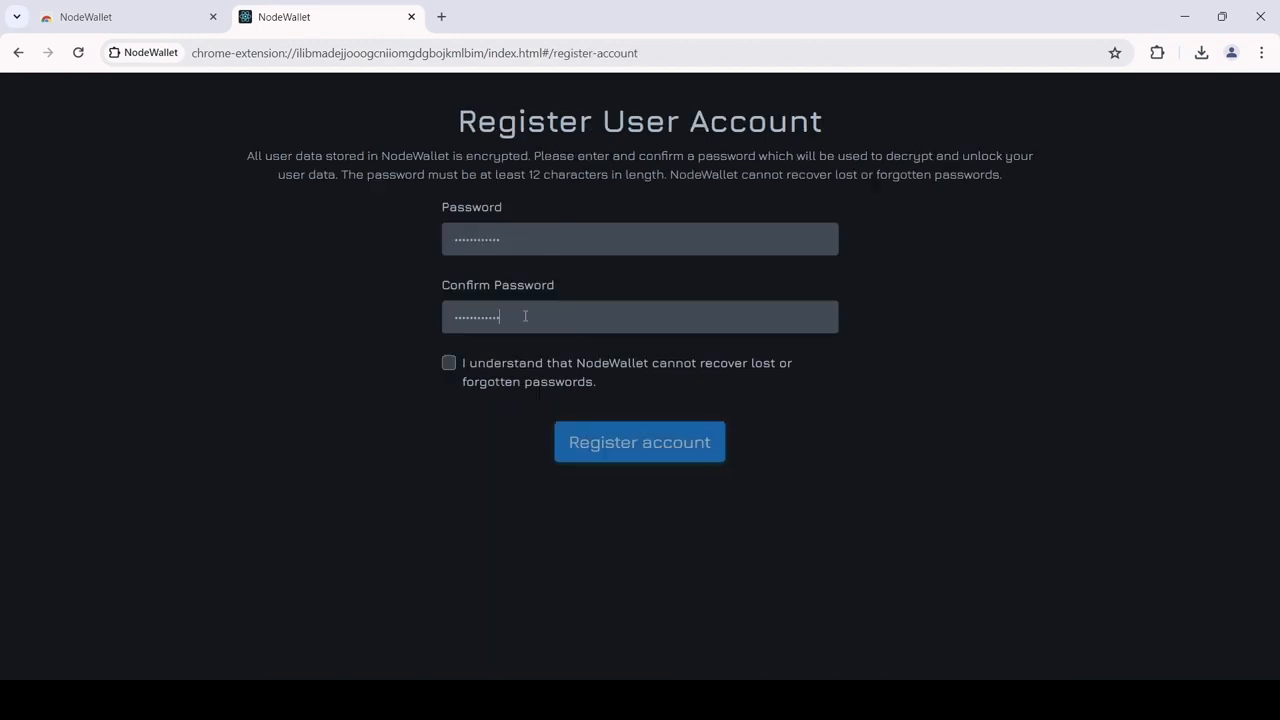
left_click(448, 362)
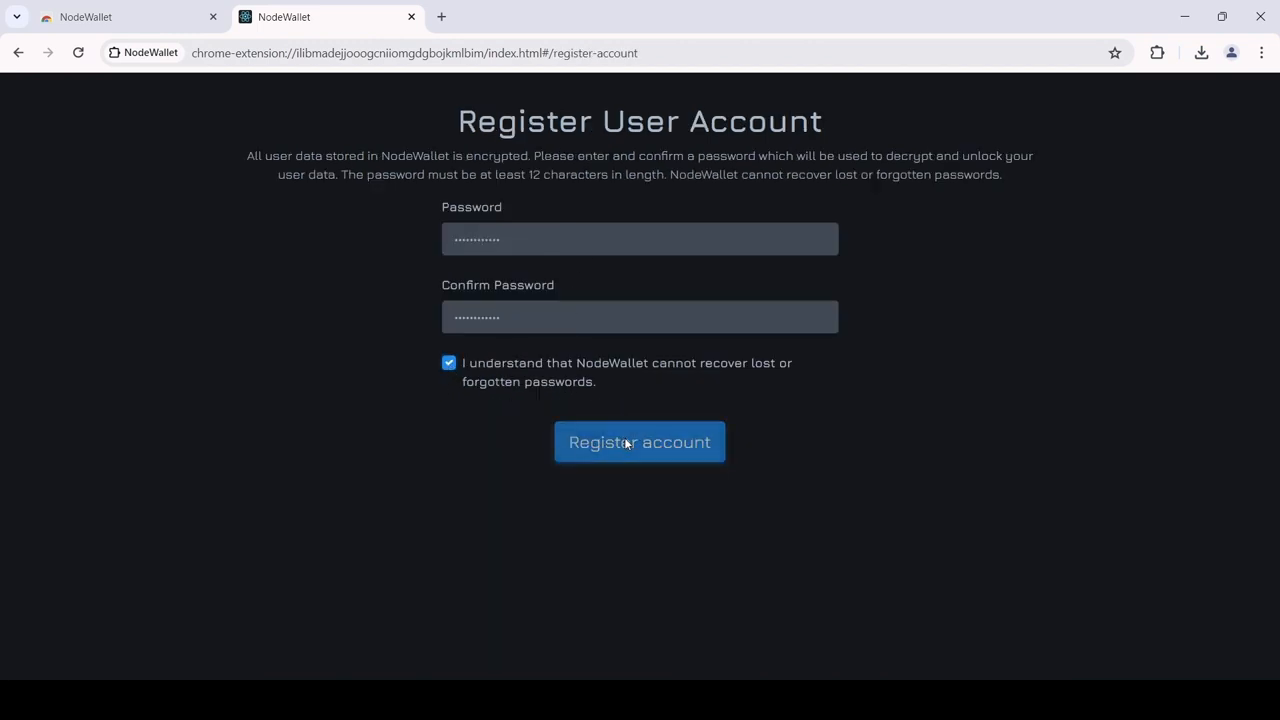
left_click(639, 442)
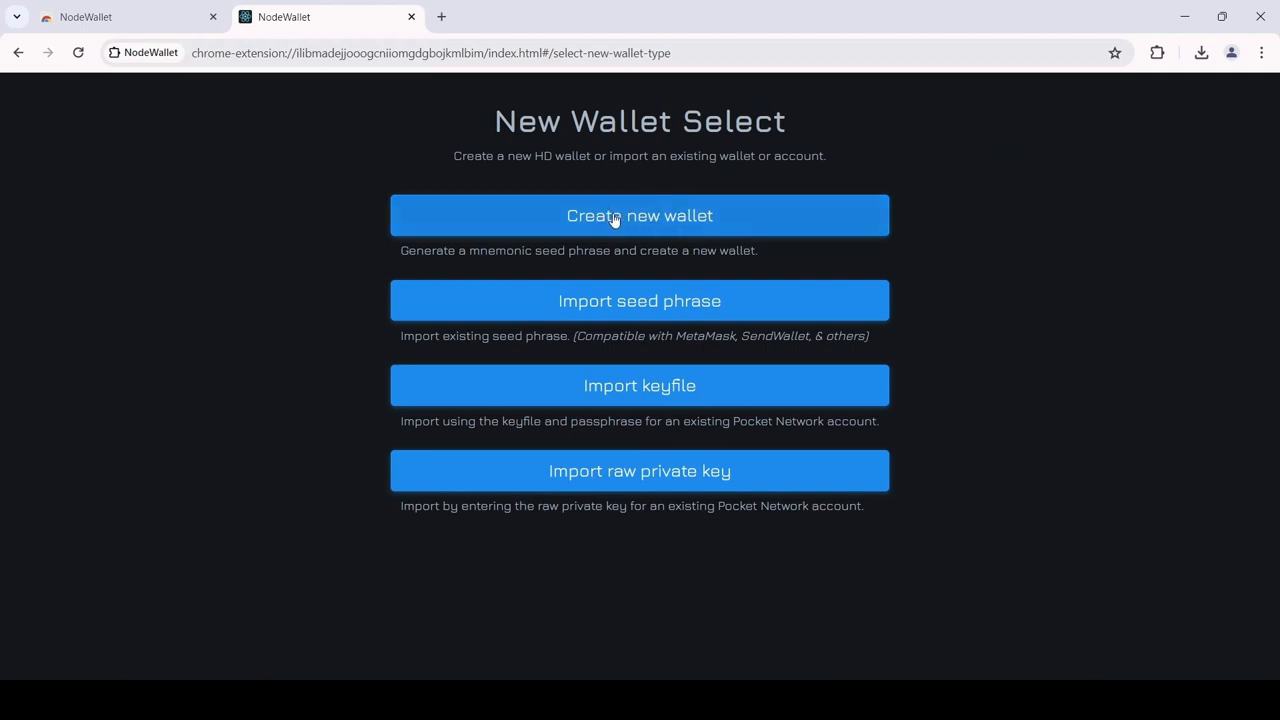
- Create HD Wallet 1 with a new seed phrase and confirm it was saved
left_click(639, 215)
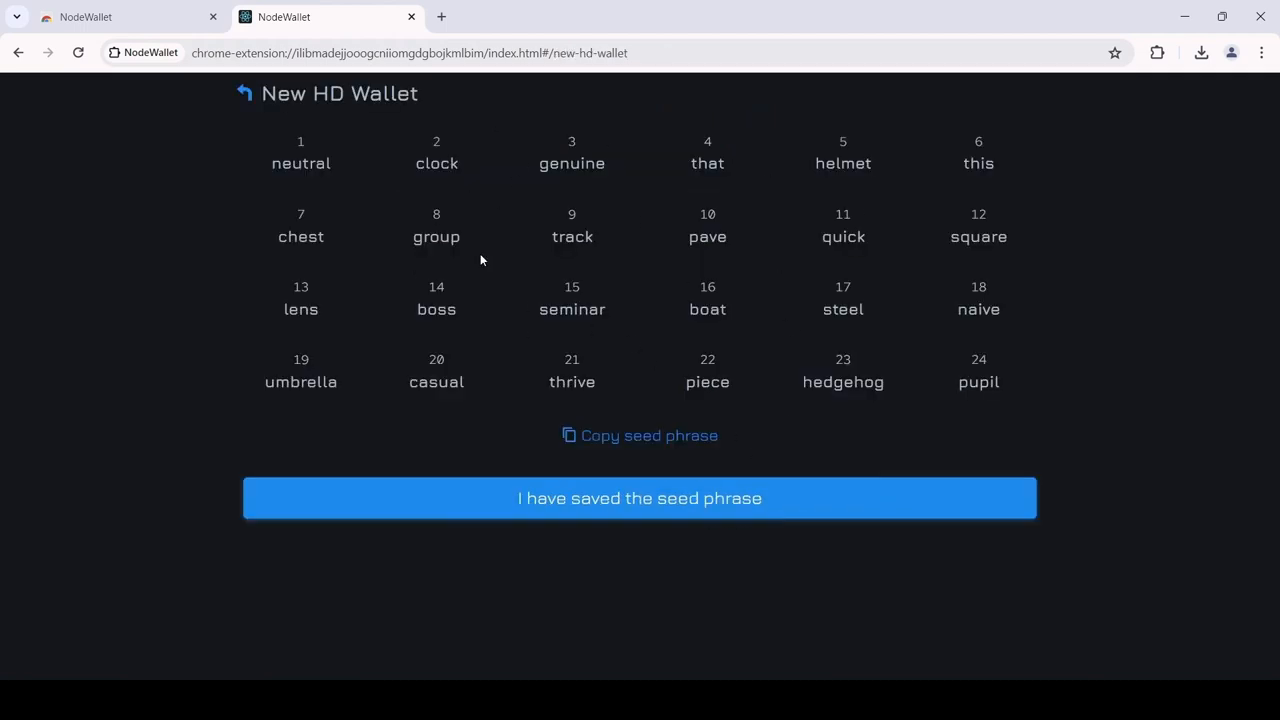
mouse_move(602, 504)
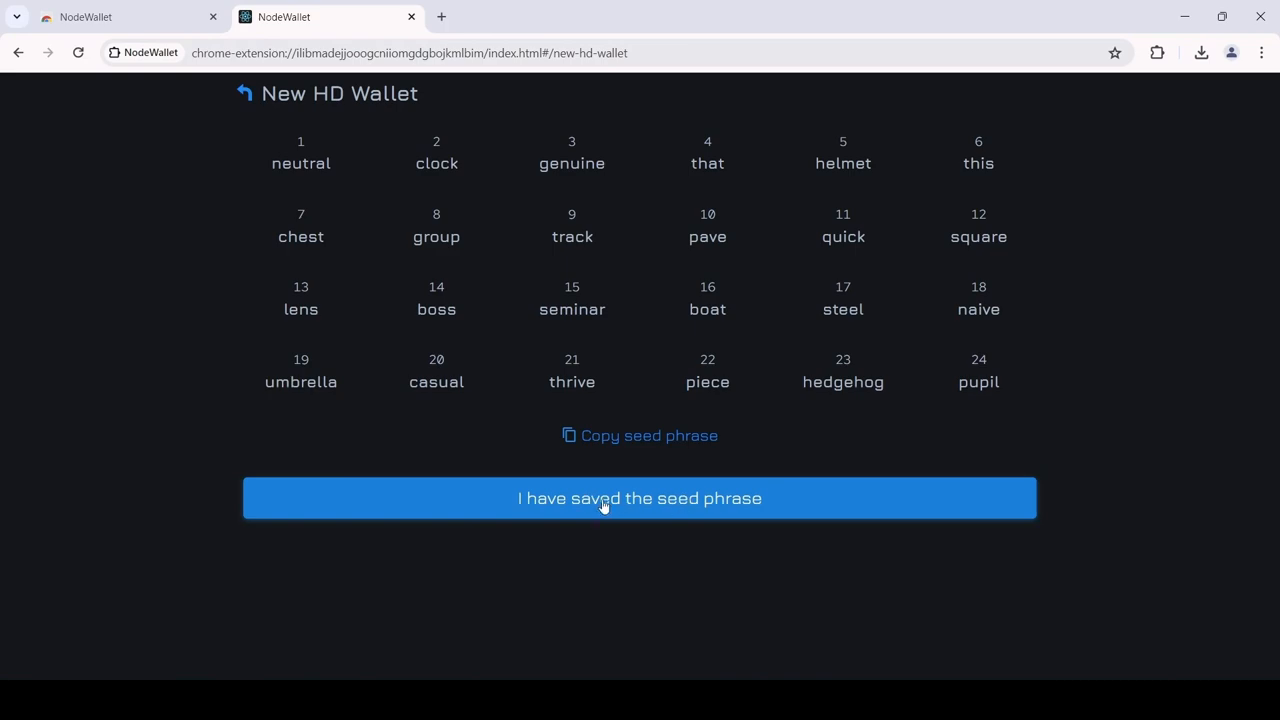
left_click(639, 498)
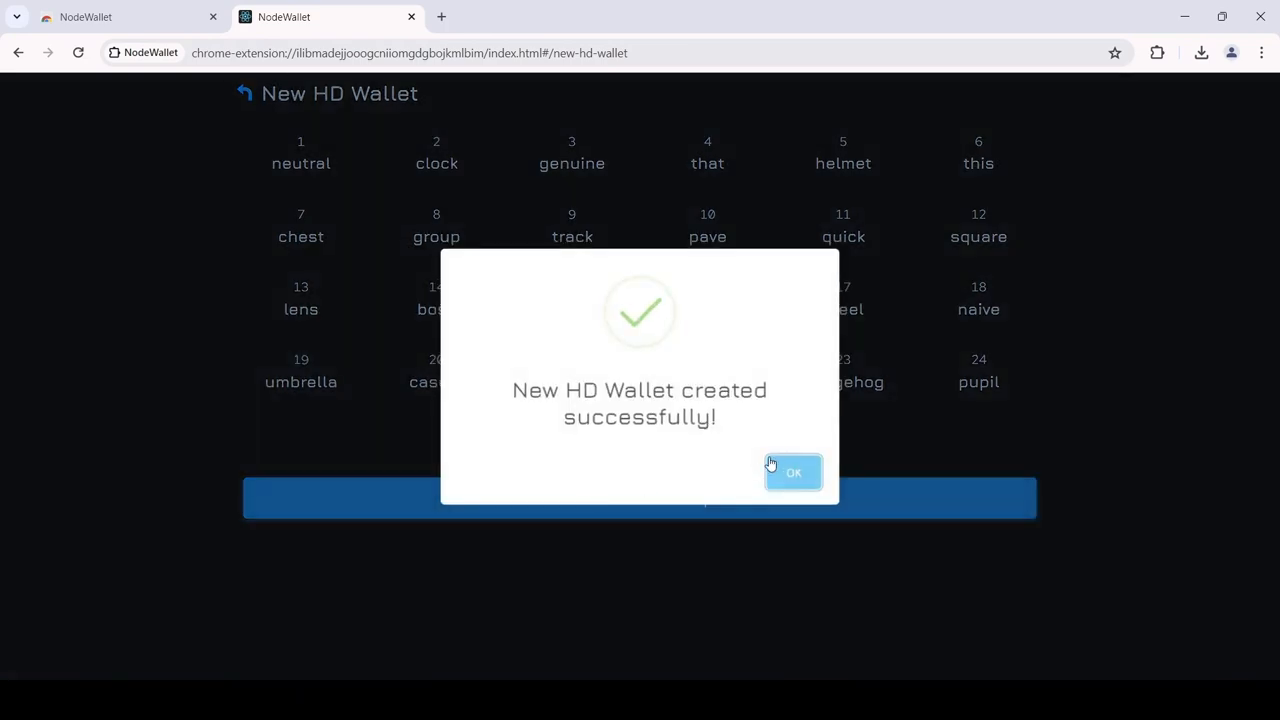
left_click(793, 472)
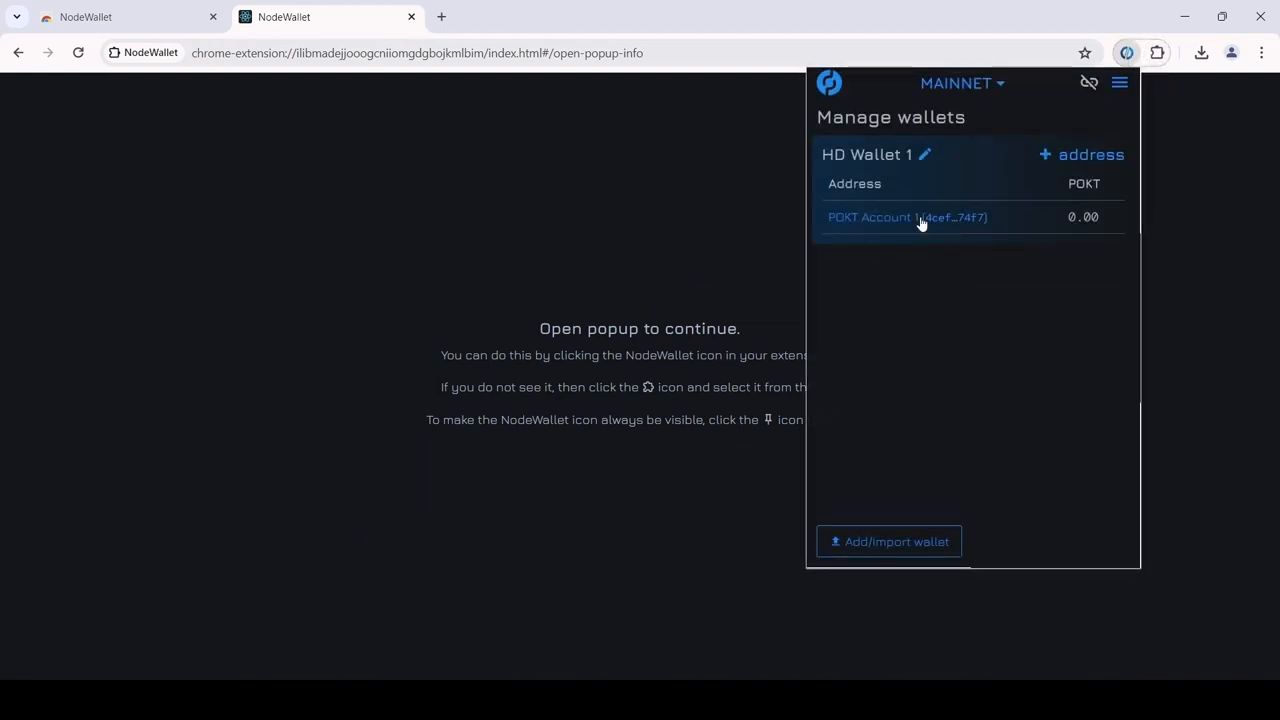
mouse_move(924, 223)
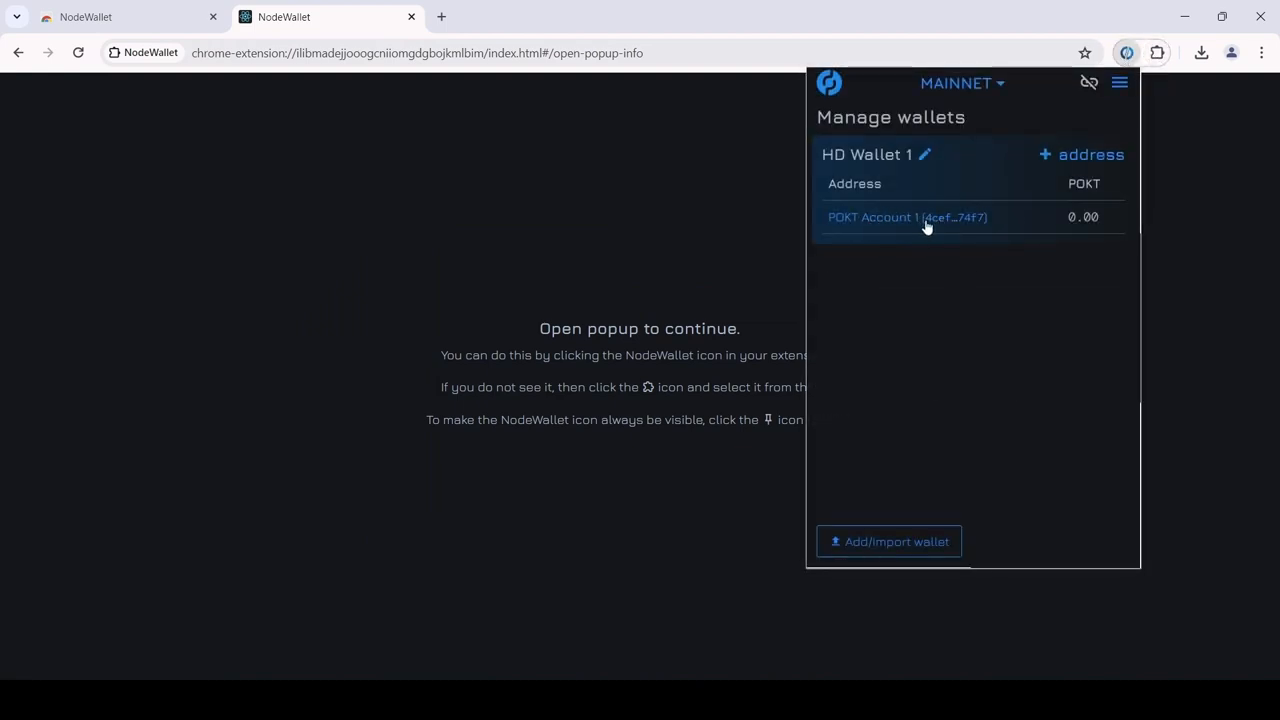
- View POKT Account 1's 0 POKT balance, its send form, and cancel without sending
left_click(907, 217)
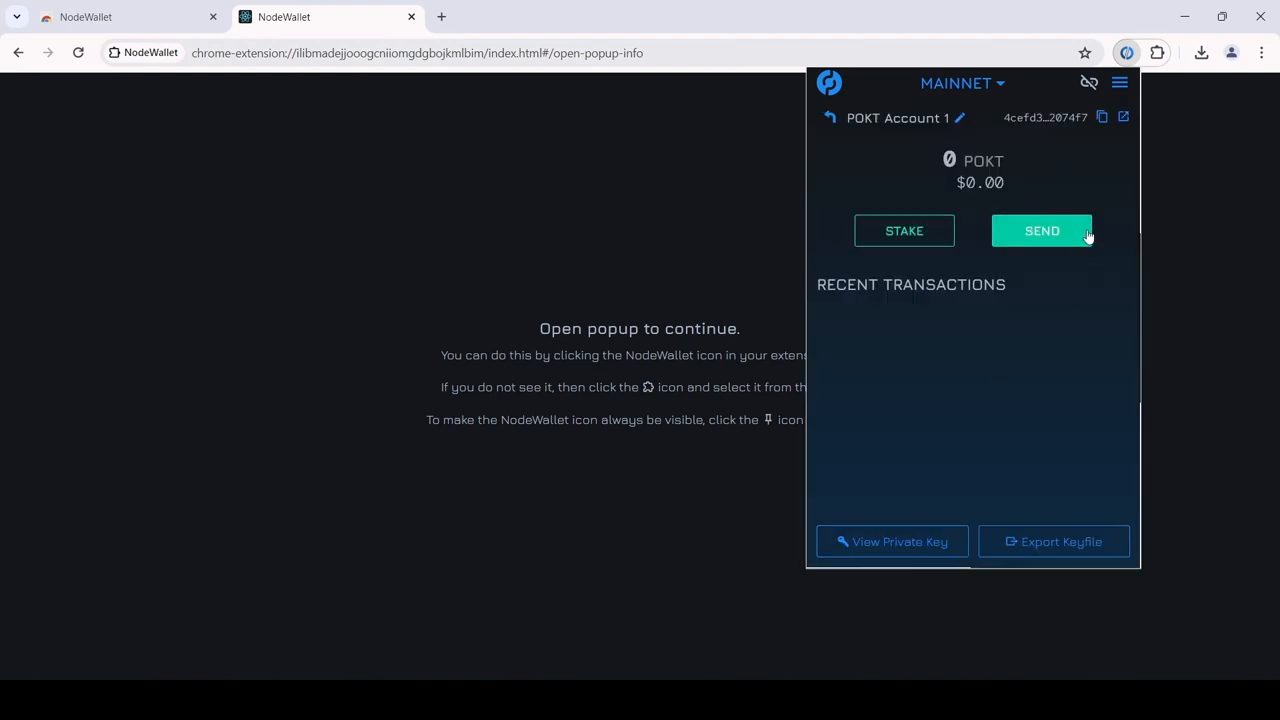
left_click(1041, 230)
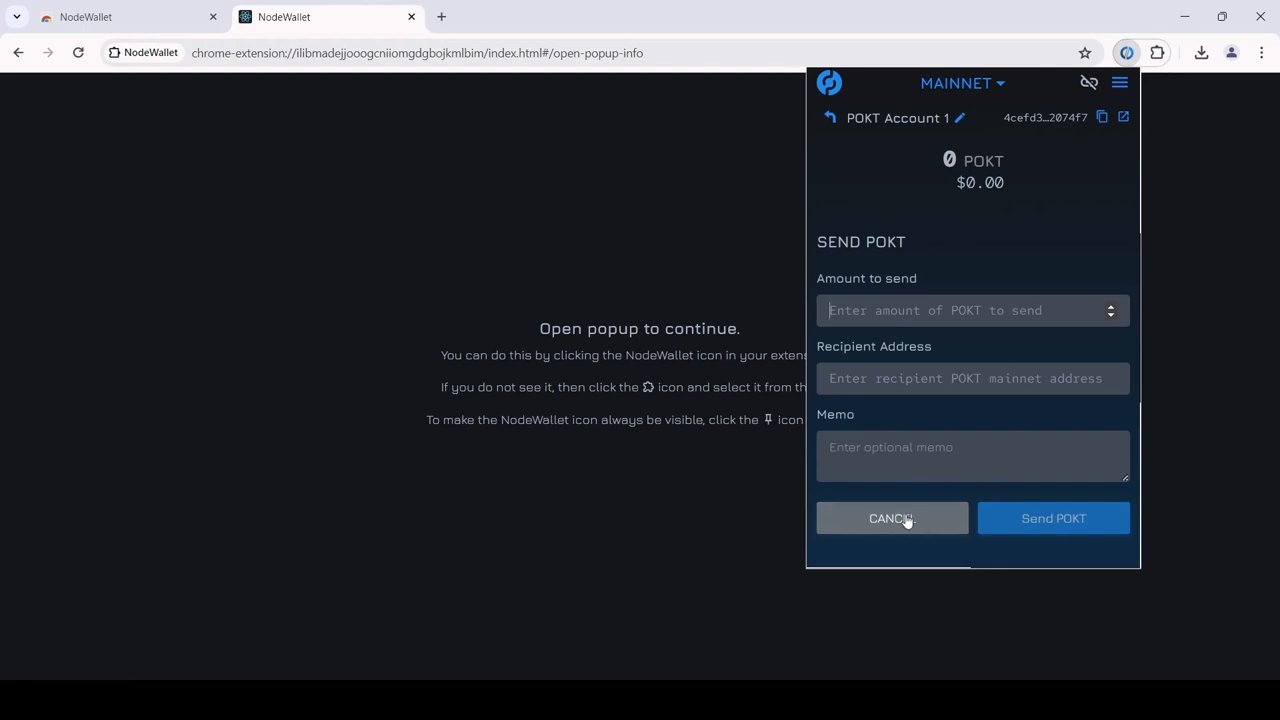
left_click(890, 518)
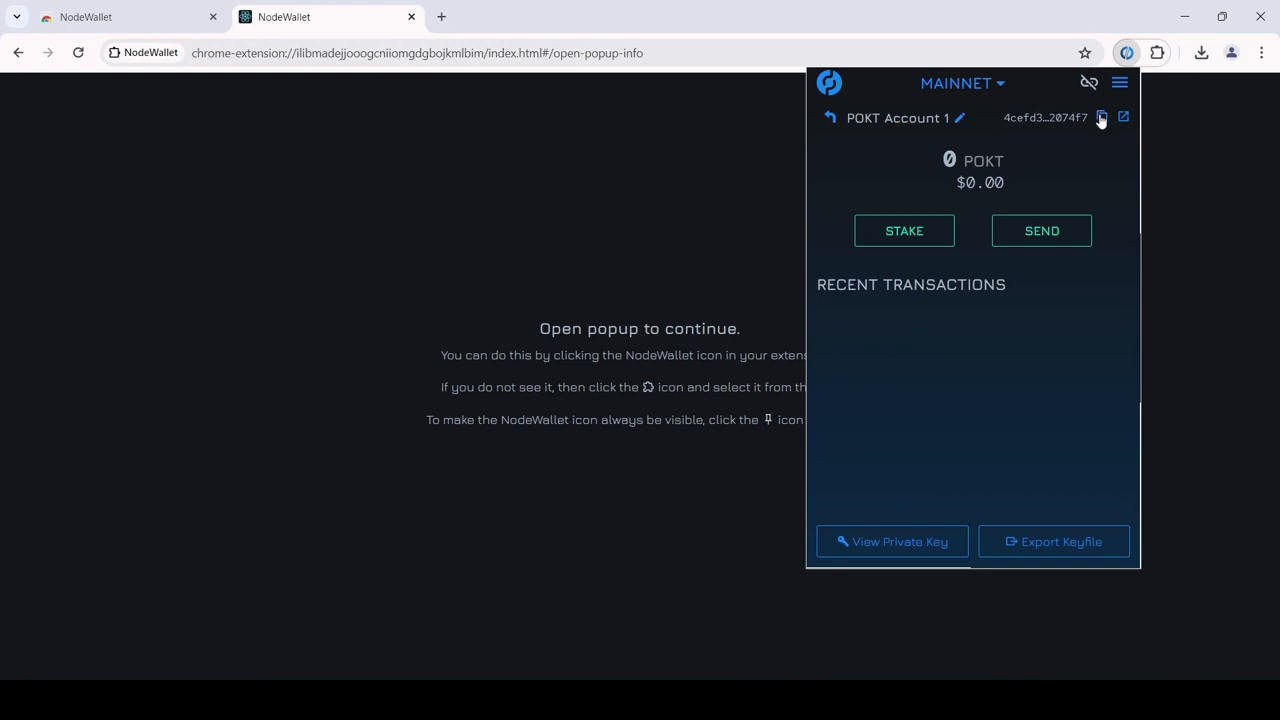
mouse_move(810, 354)
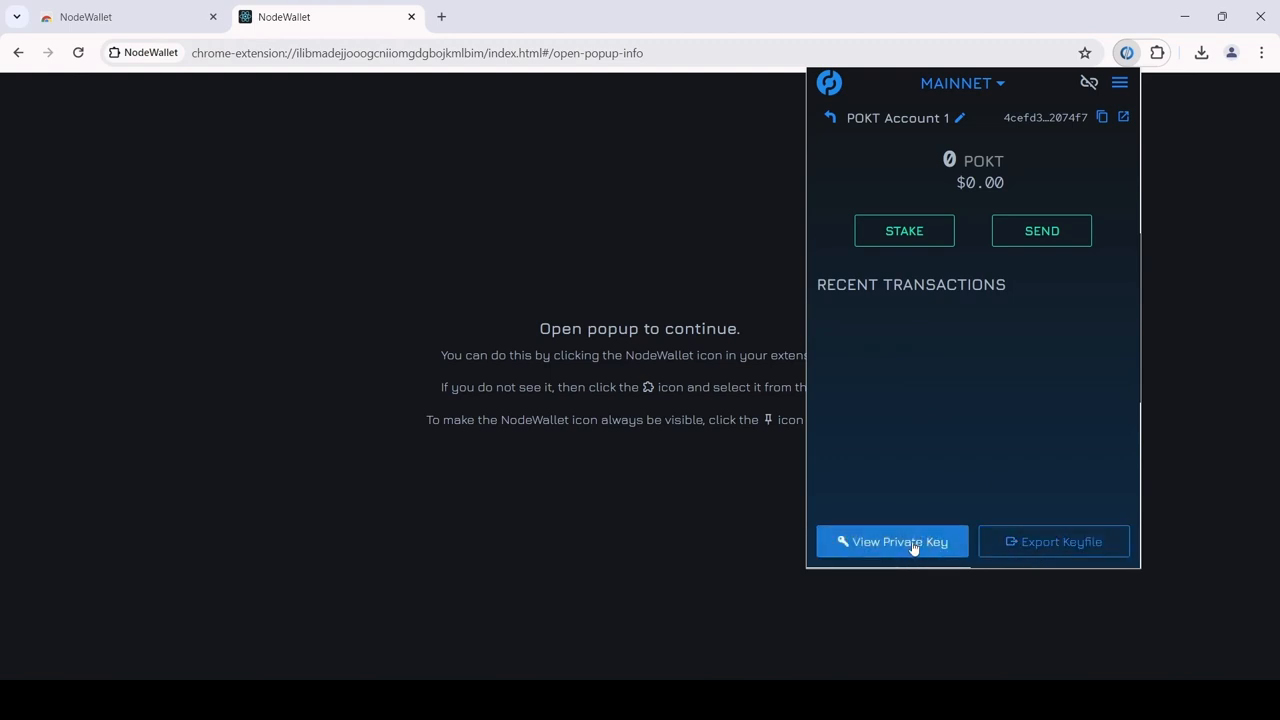
- Reveal POKT Account 1's private key with the password, then close the key display
left_click(891, 541)
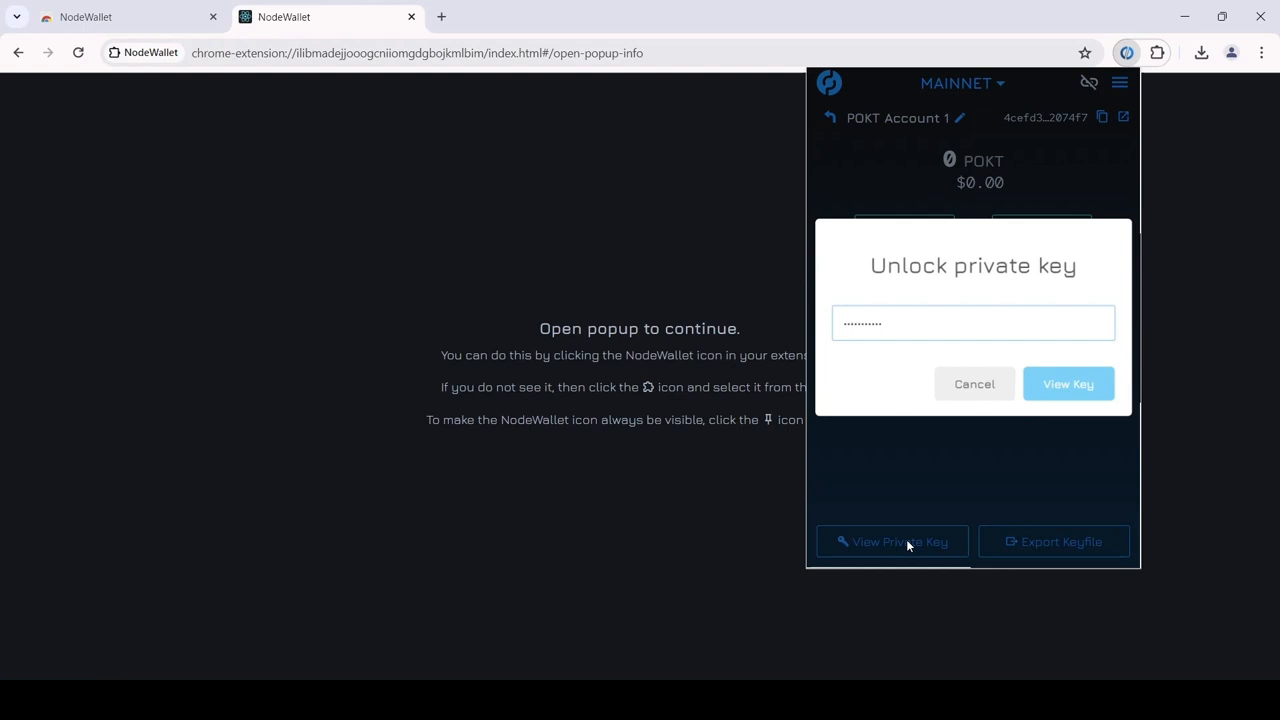
left_click(1068, 384)
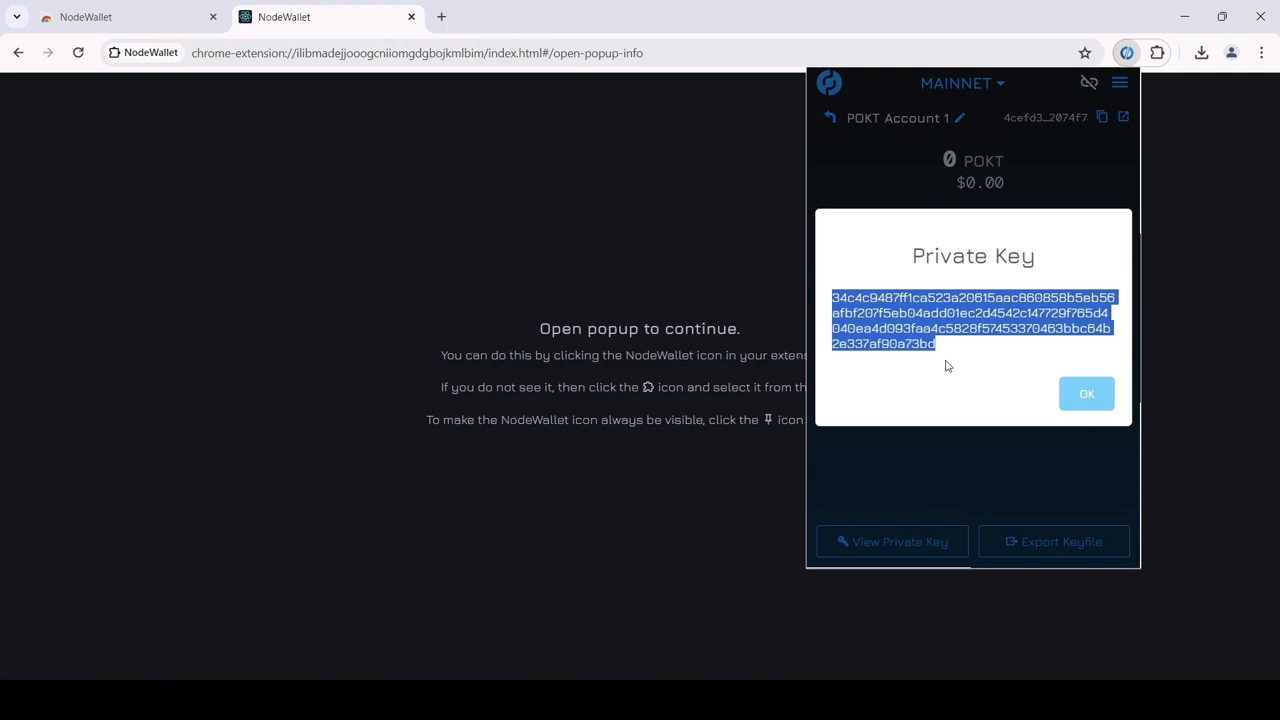
left_click(1086, 393)
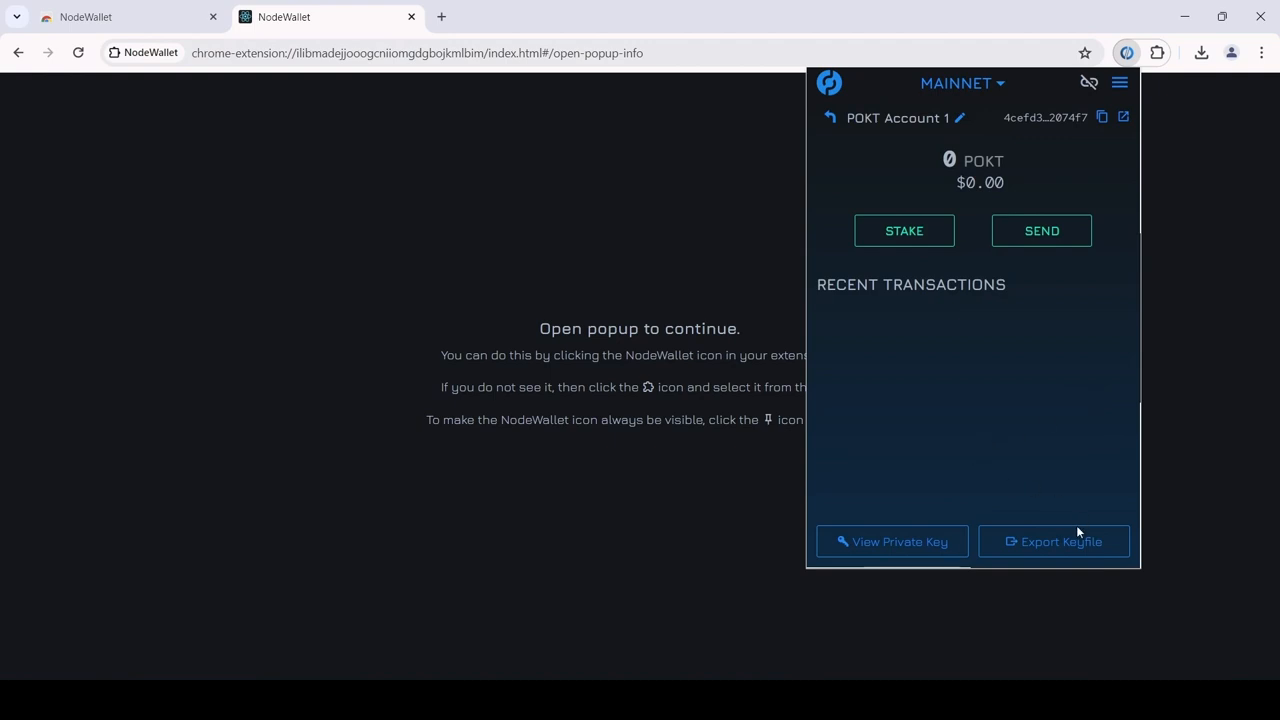
- Export POKT Account 1's keyfile as JSON into the Pocket folder and return to the wallet
left_click(1053, 541)
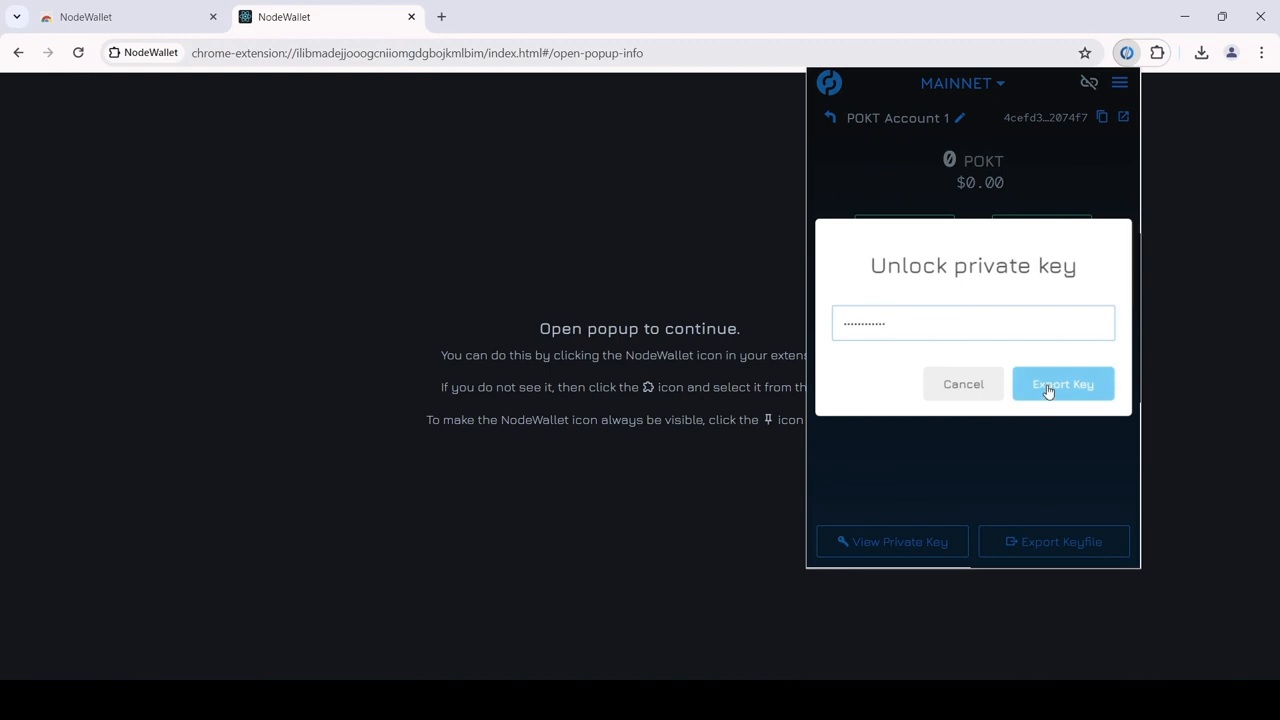
left_click(1062, 383)
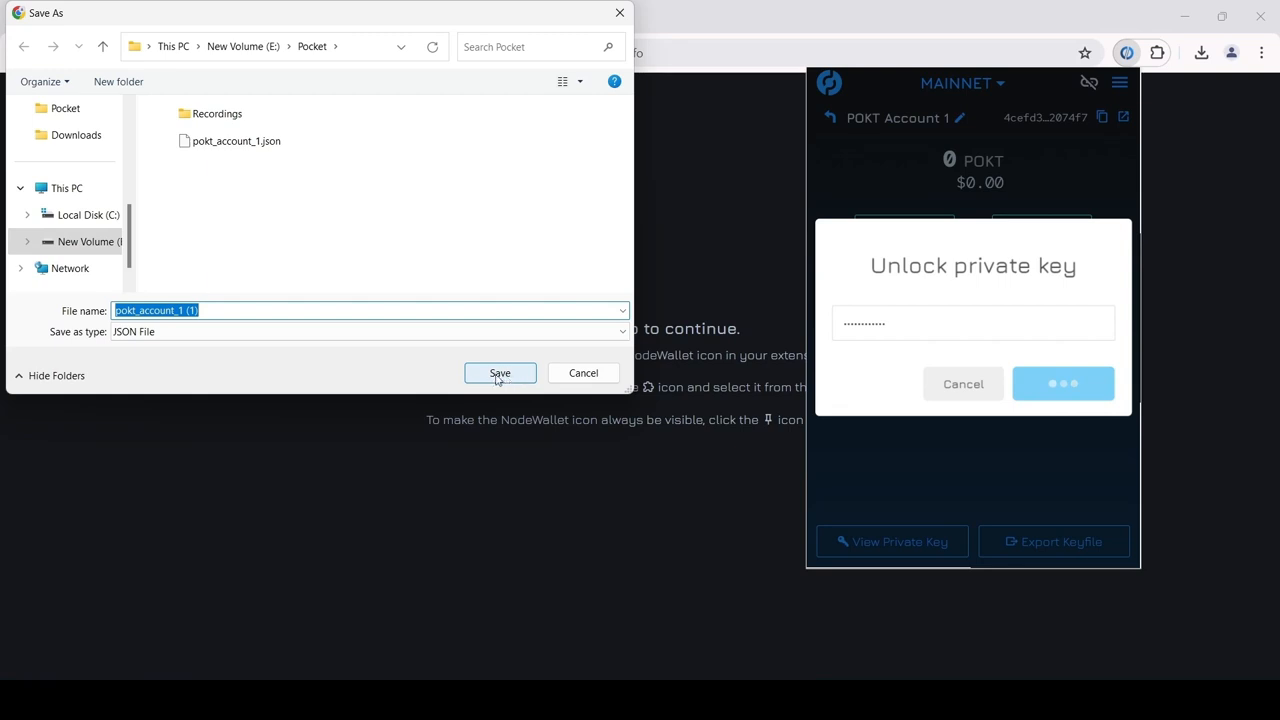
left_click(500, 373)
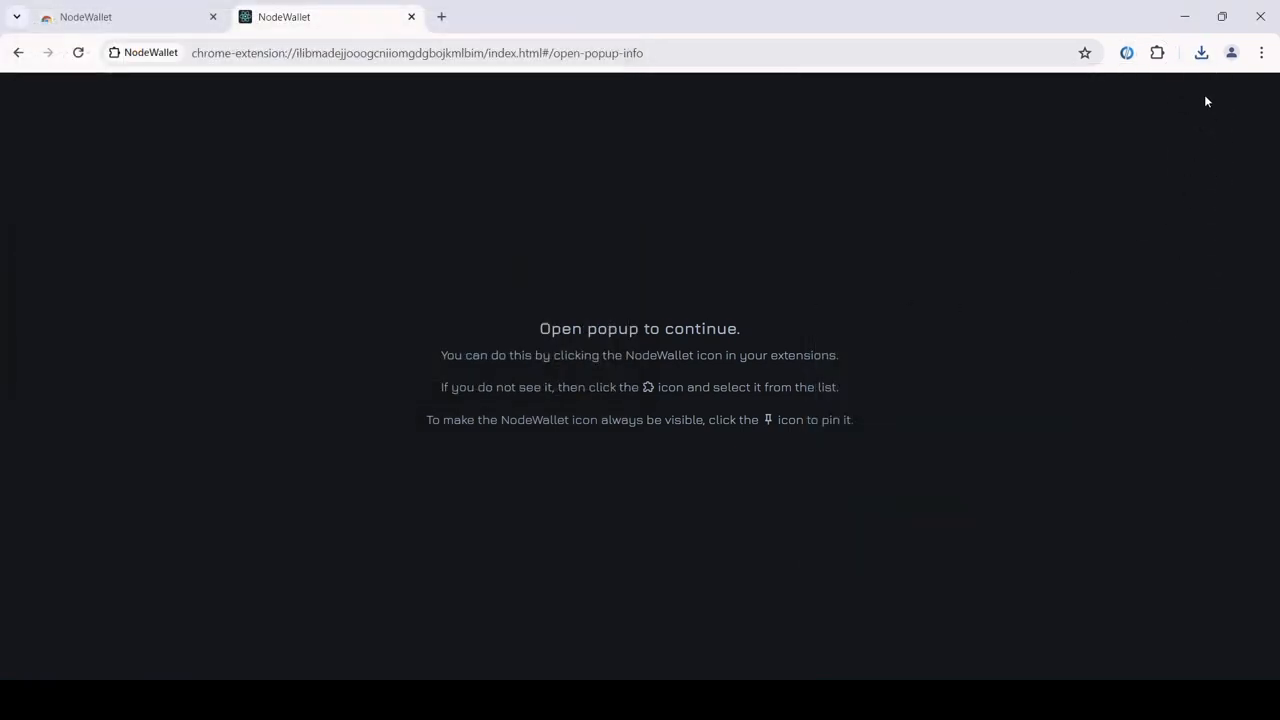
left_click(1126, 53)
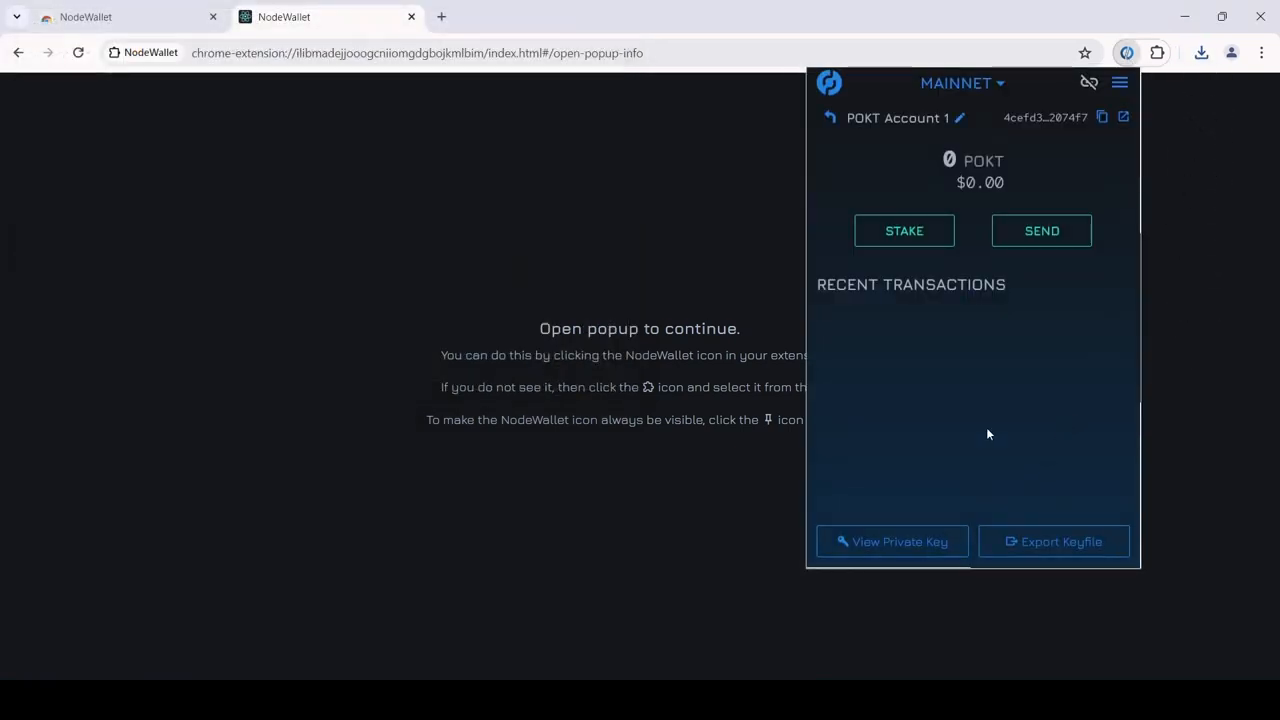
- Unlock the wallet with the password and reach the New Wallet Select page
left_click(1119, 83)
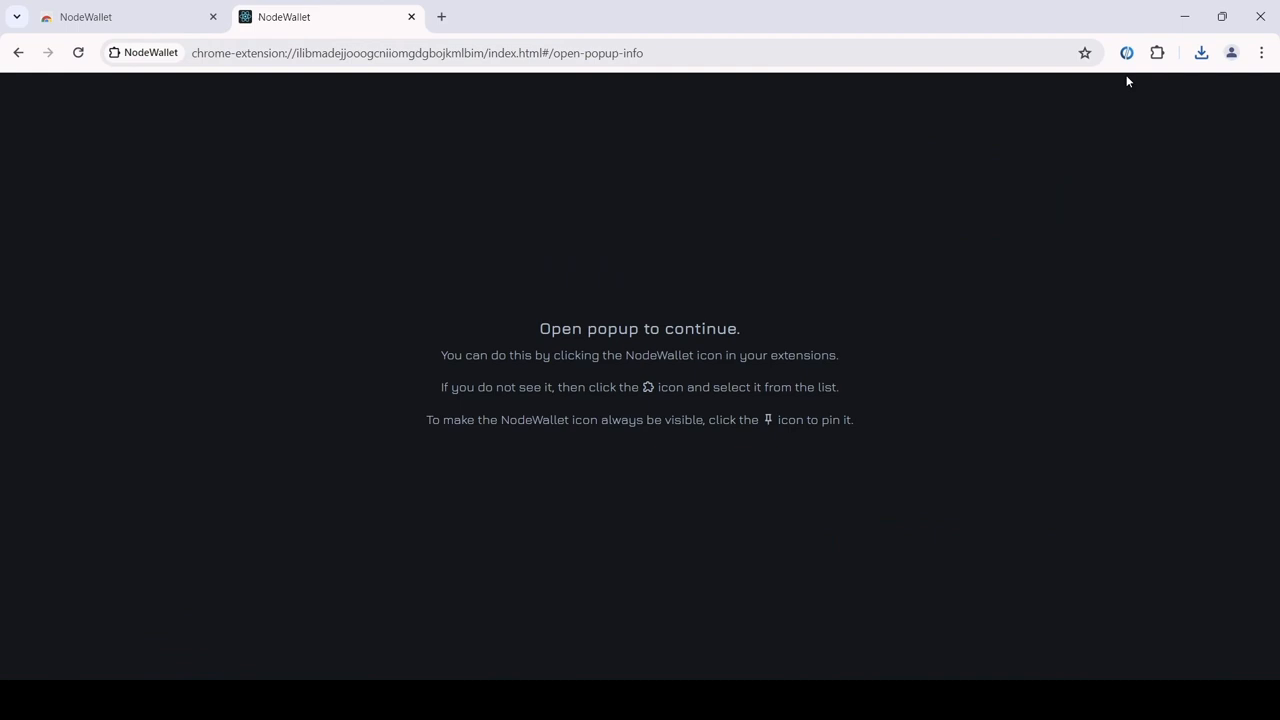
left_click(1126, 53)
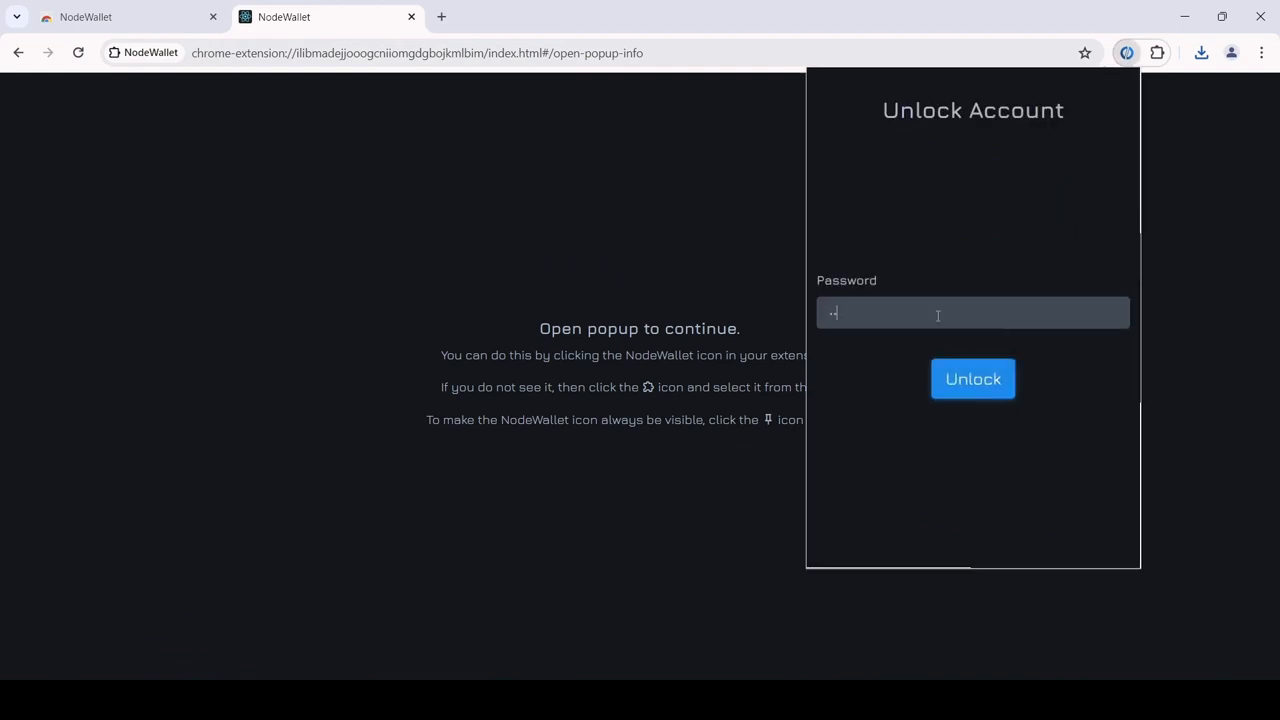
type("password")
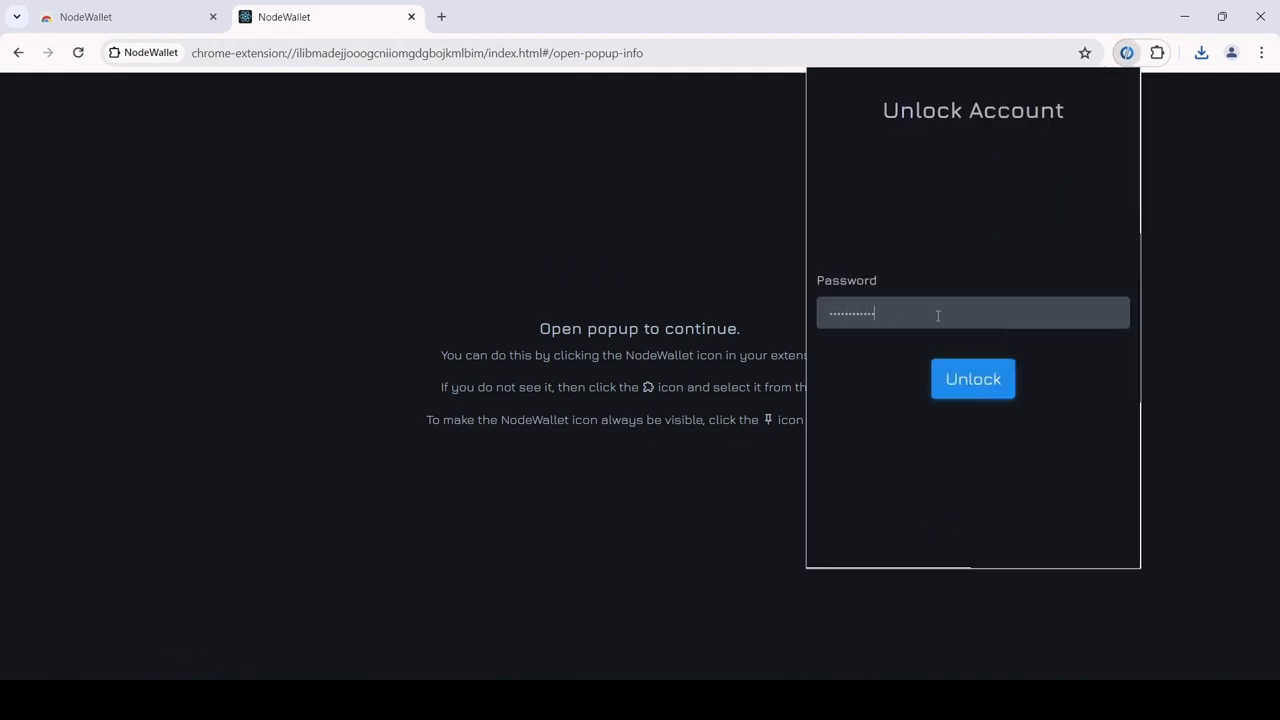
left_click(972, 378)
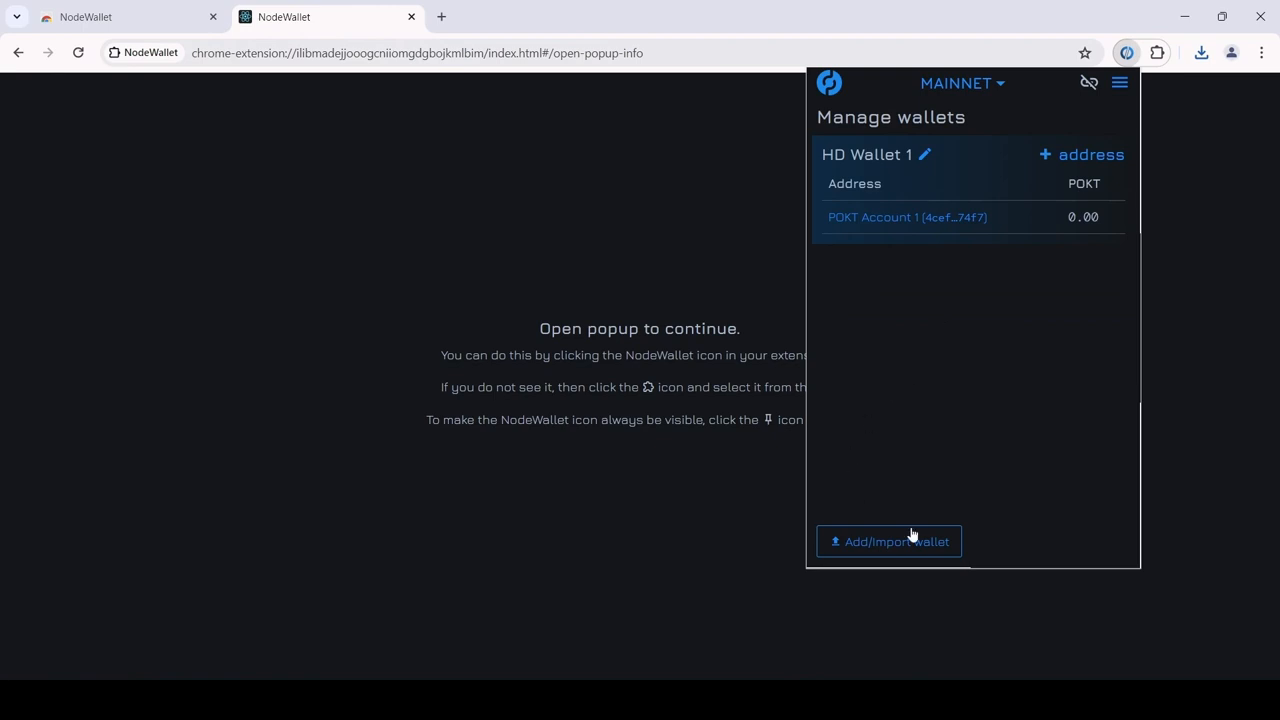
left_click(888, 541)
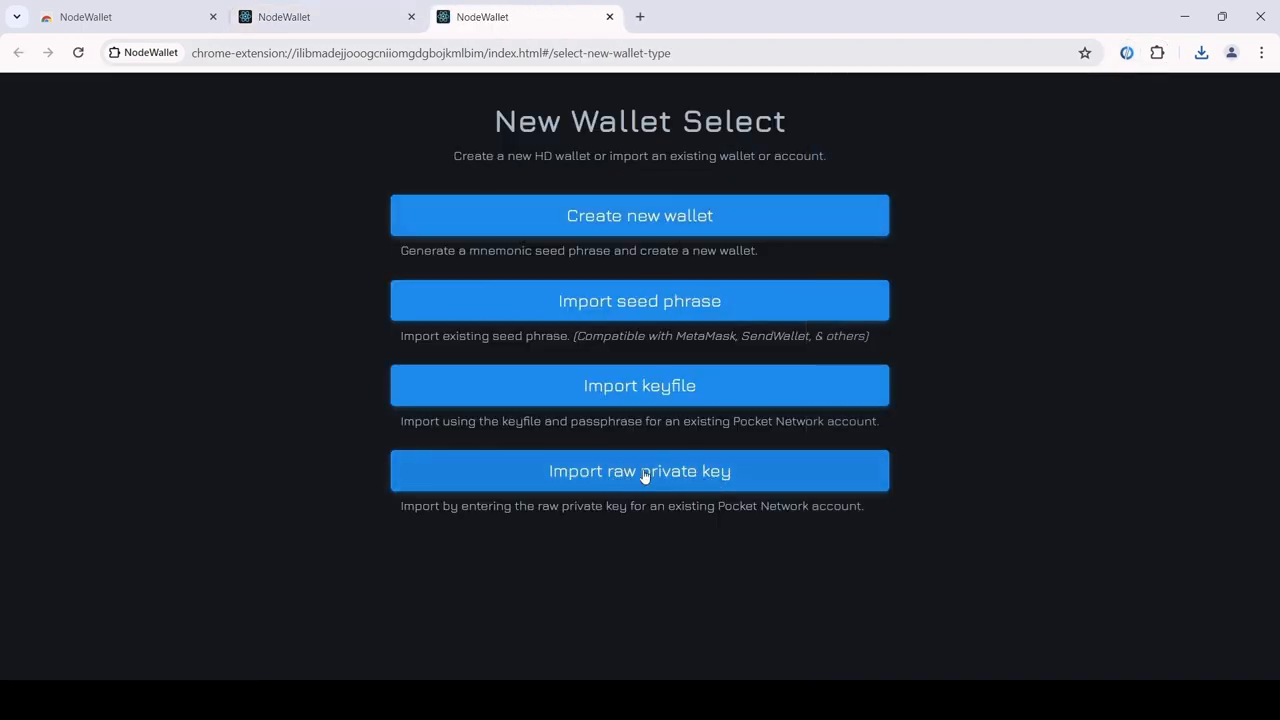
mouse_move(639, 300)
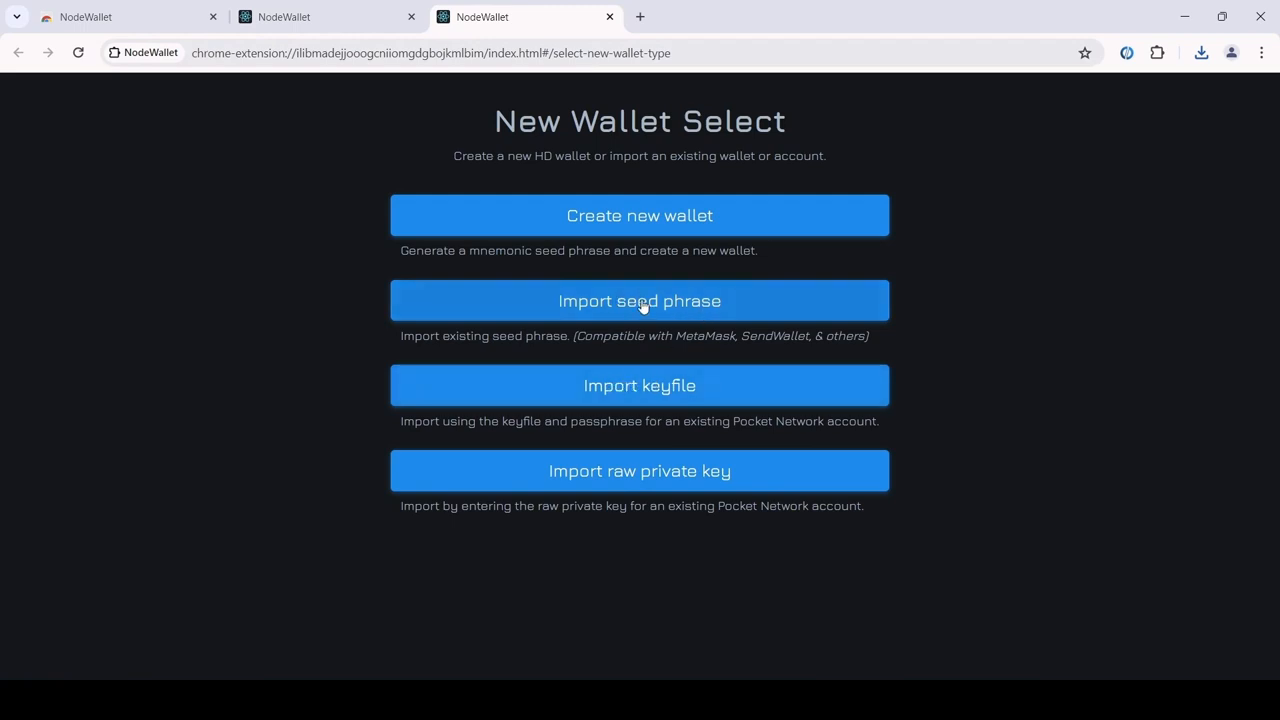
- Import a legacy account from its pasted raw private key as Legacy Wallet 1
left_click(639, 470)
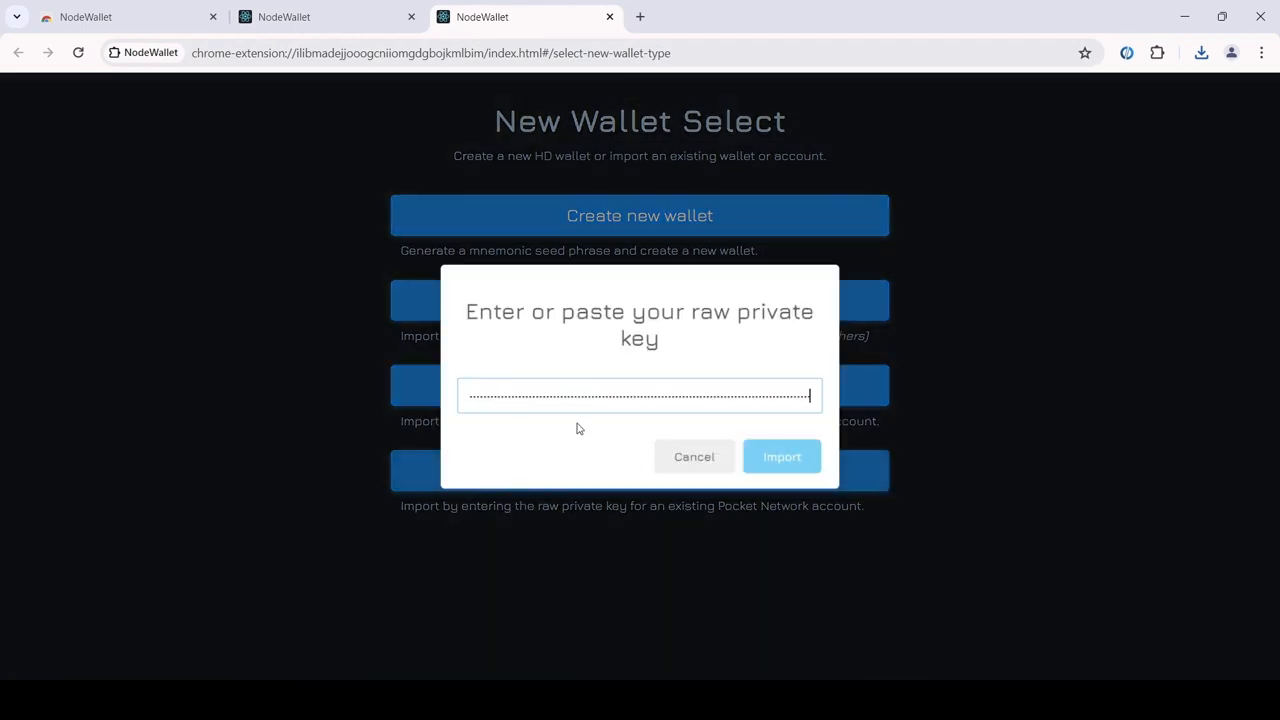
left_click(782, 456)
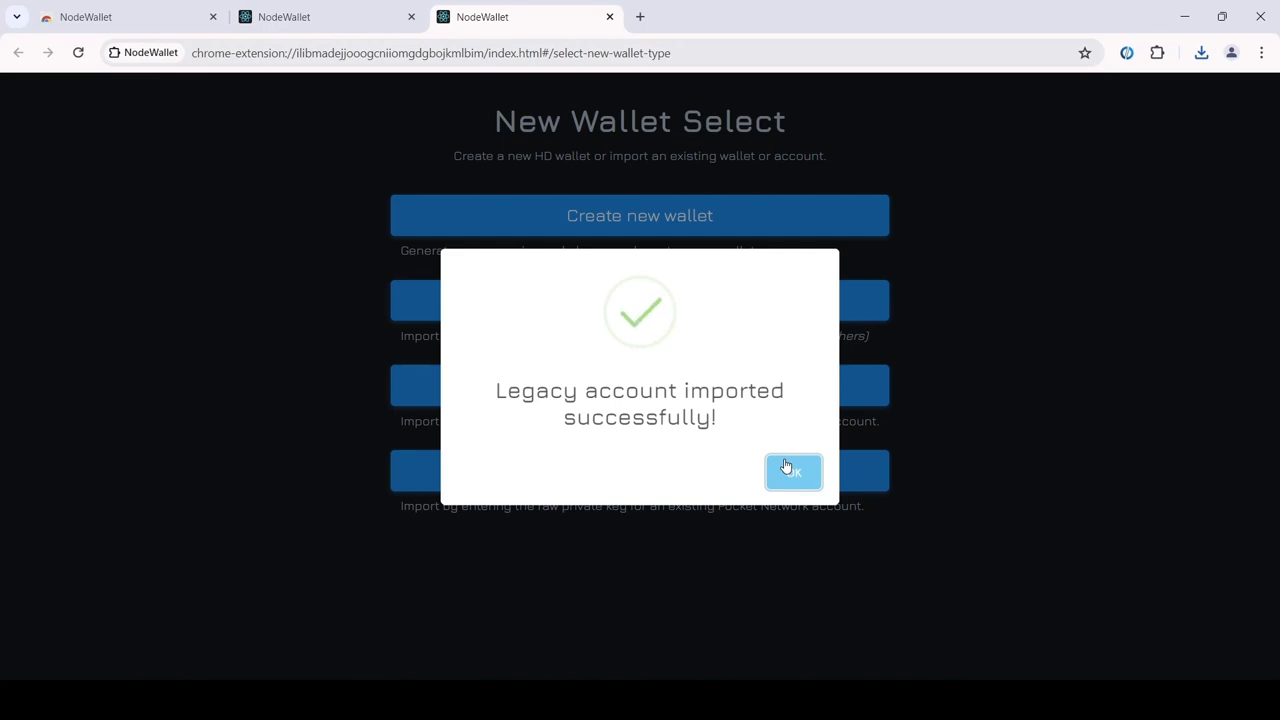
left_click(793, 471)
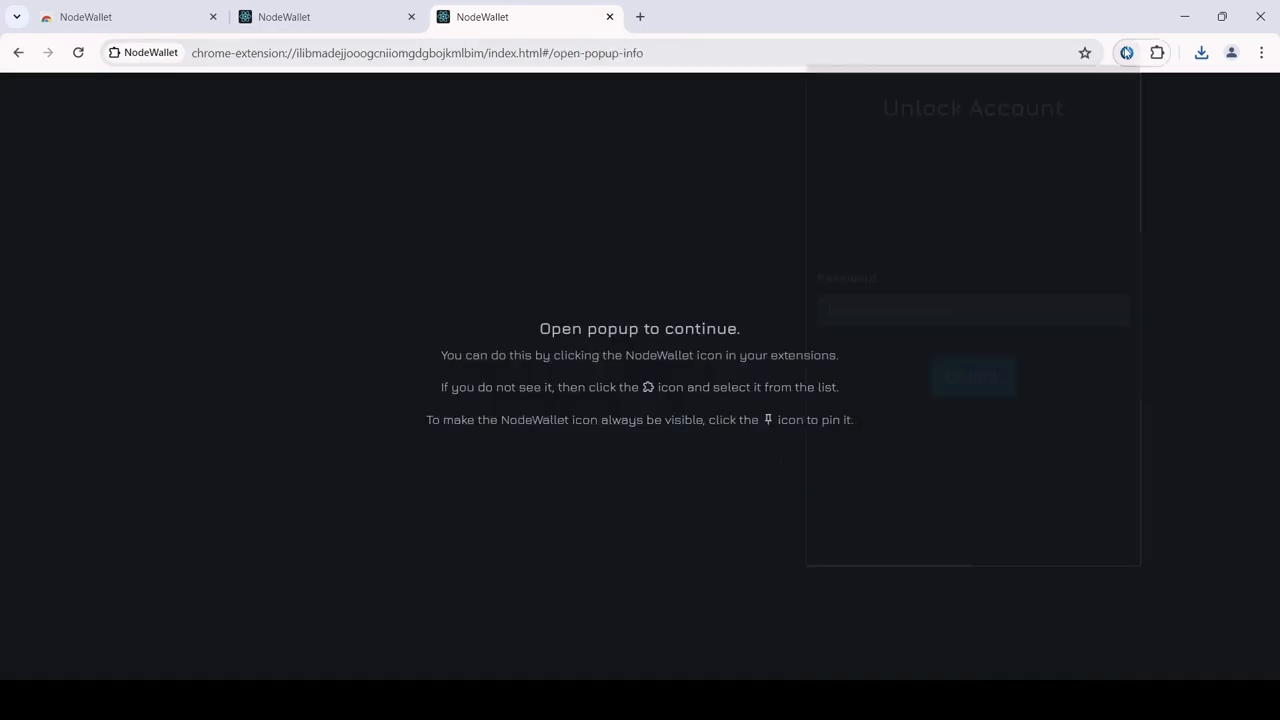
- Show POKT Account 74f7 under Legacy Wallet 1 with its 0 POKT balance
left_click(1126, 53)
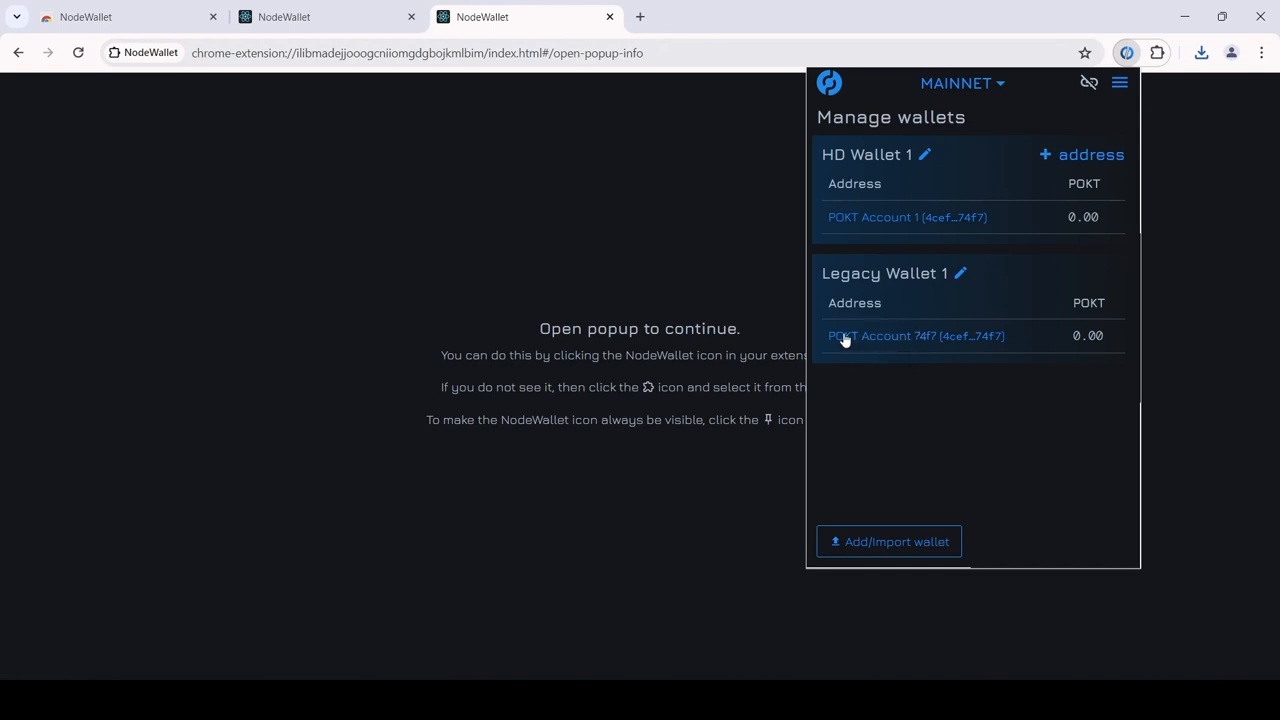
mouse_move(935, 348)
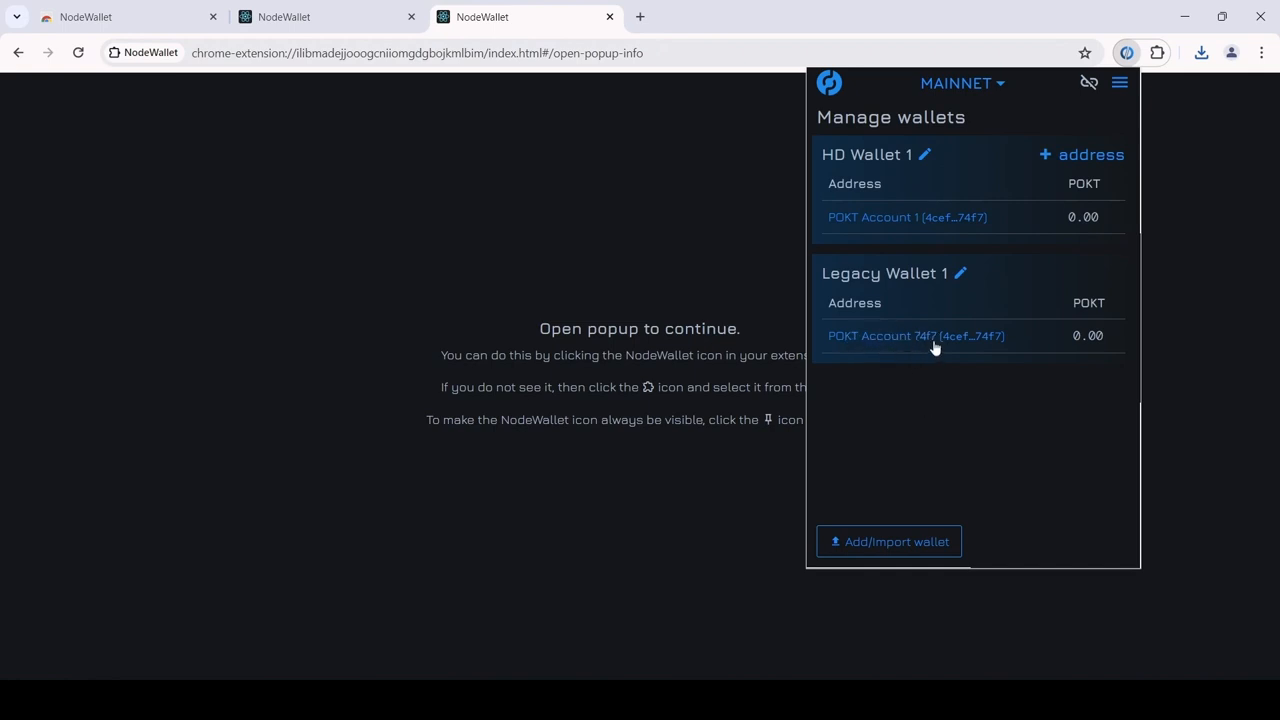
left_click(916, 335)
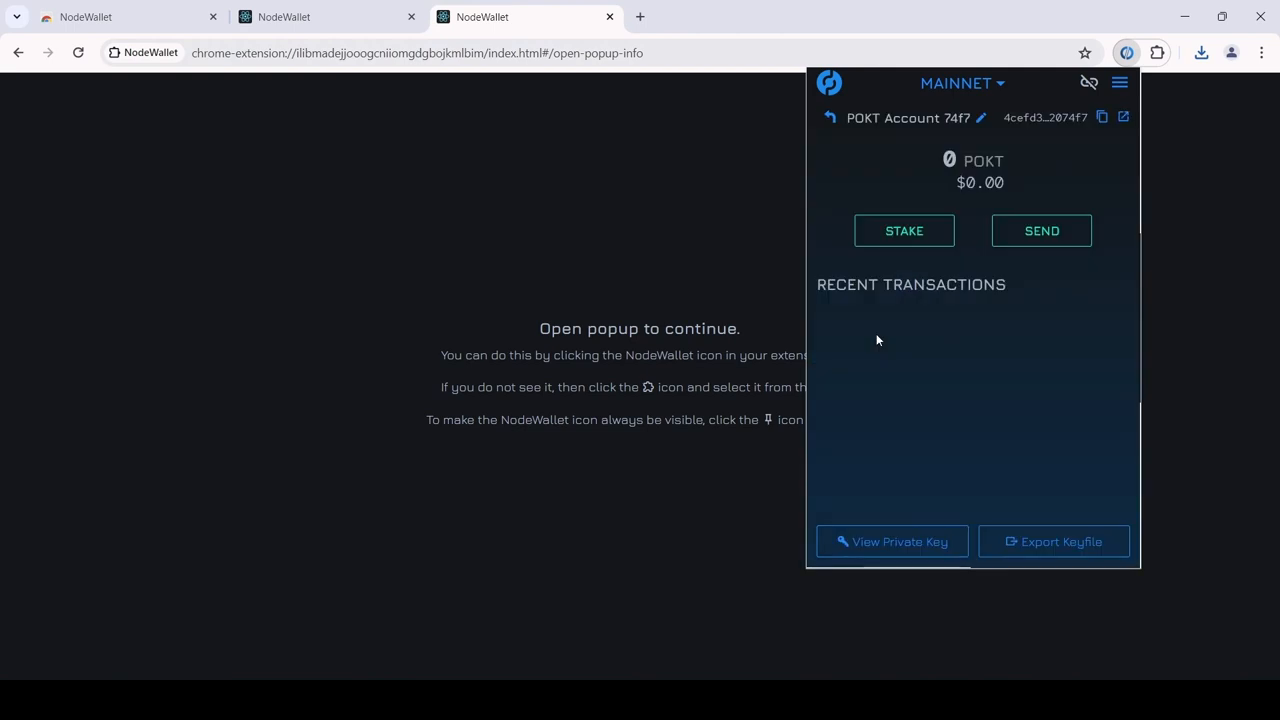
mouse_move(706, 541)
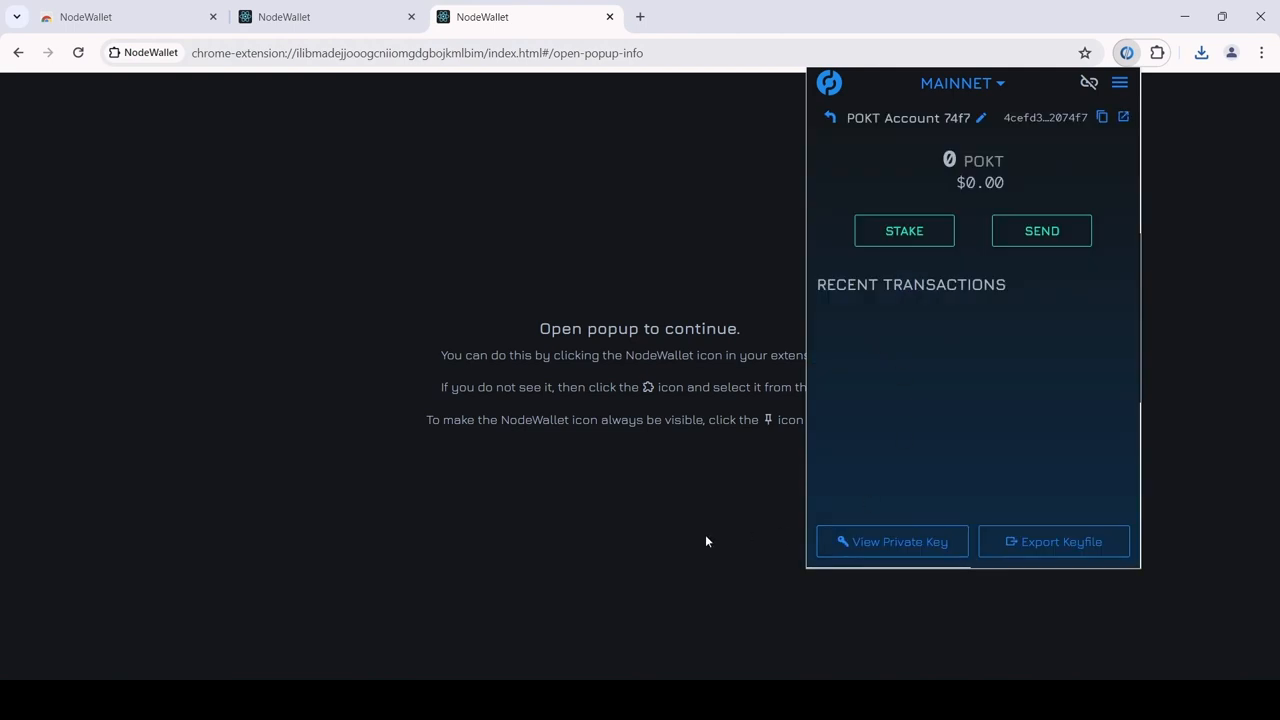